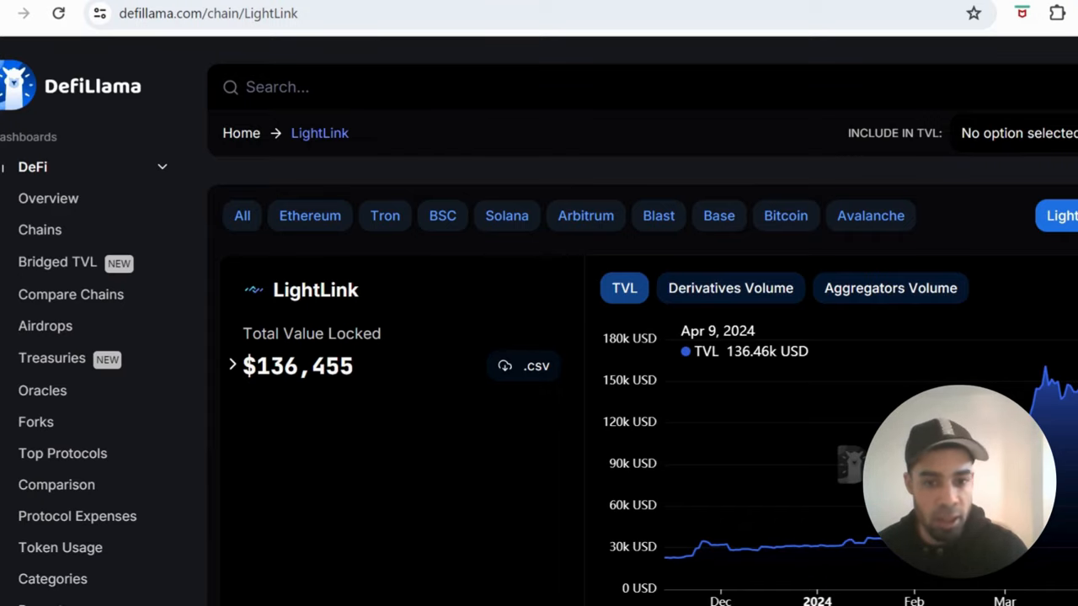
# Step: Scroll through the Amped Finance Earn page to review the staking sections
pyautogui.scroll(-3)
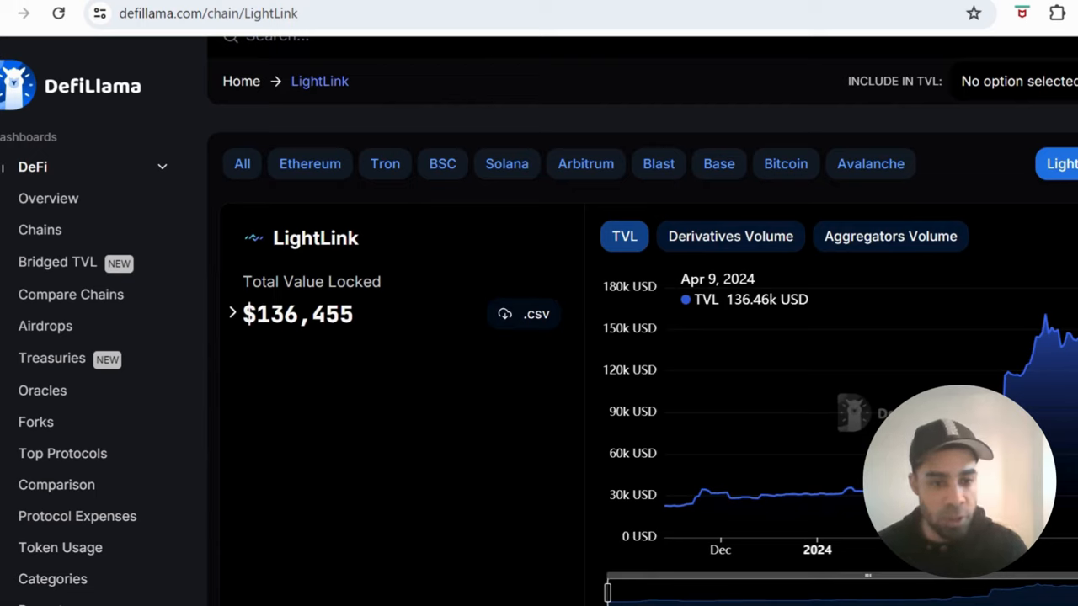
pyautogui.moveTo(951, 337)
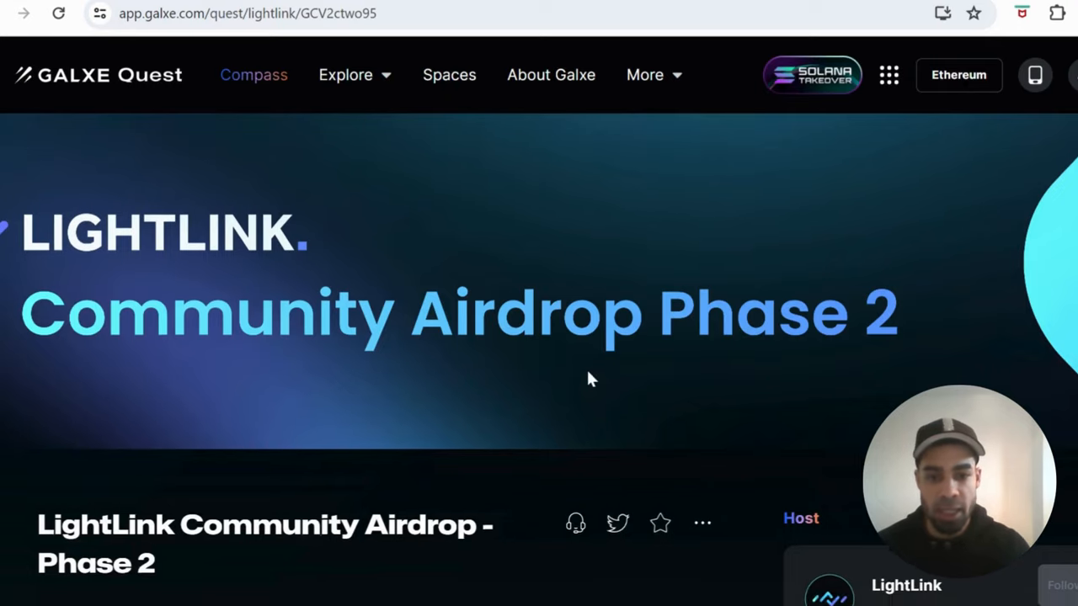
pyautogui.scroll(-3)
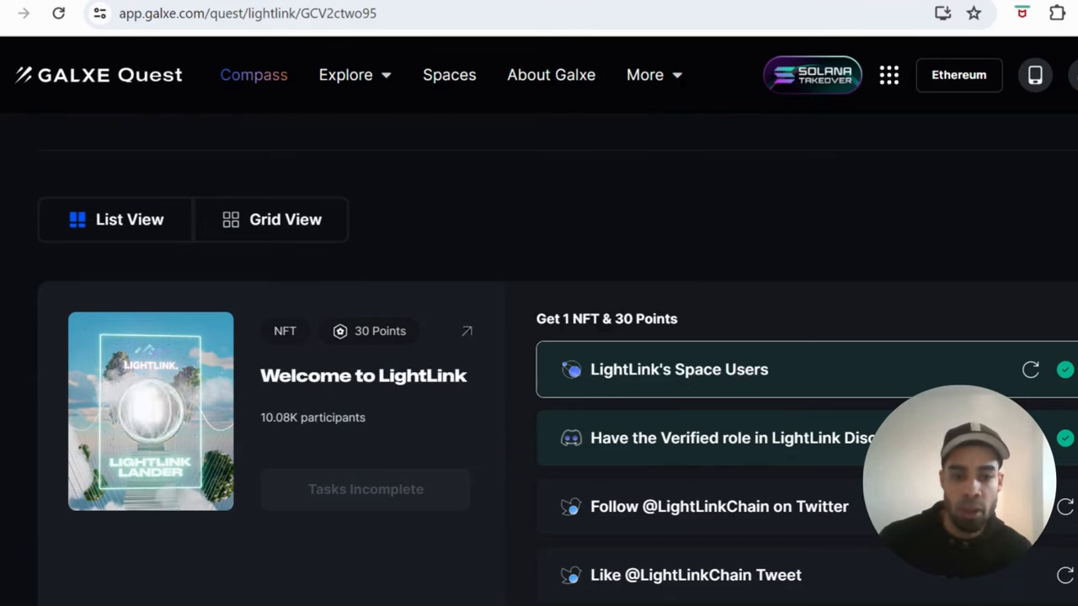
pyautogui.scroll(-3)
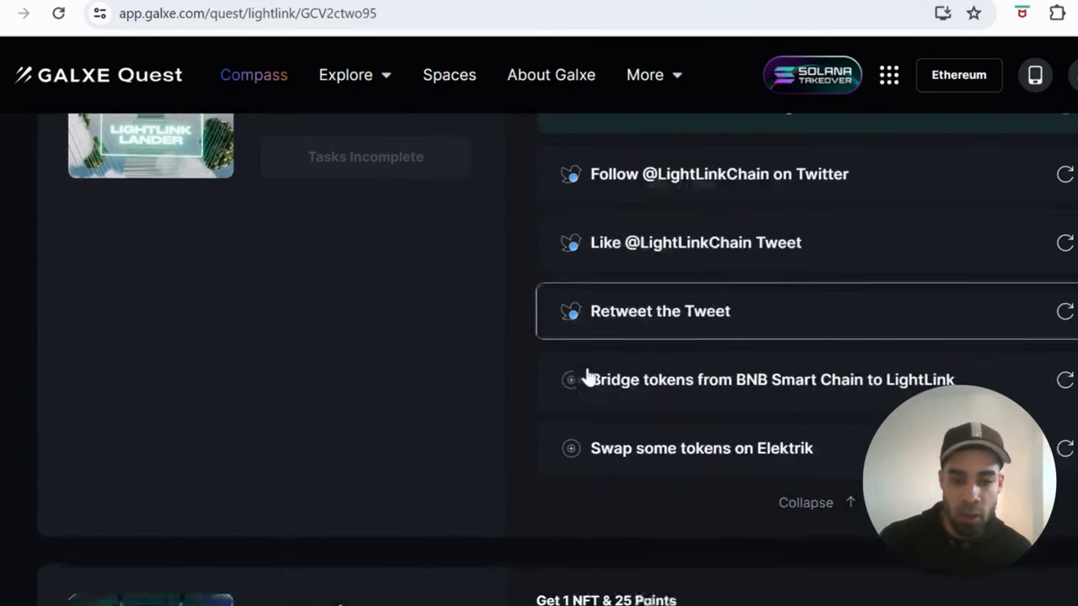
pyautogui.scroll(-3)
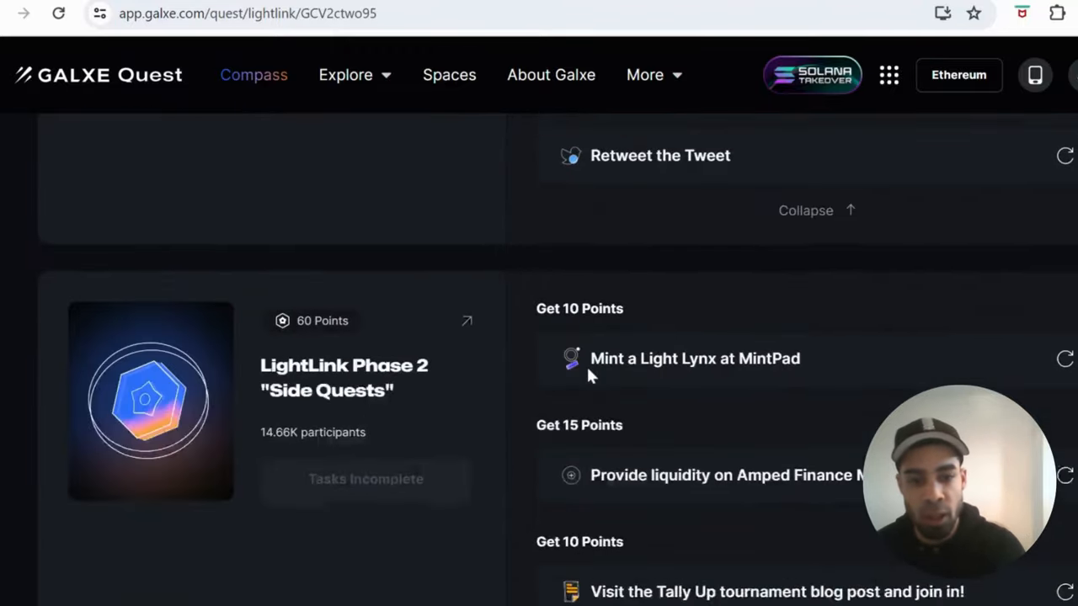
pyautogui.scroll(3)
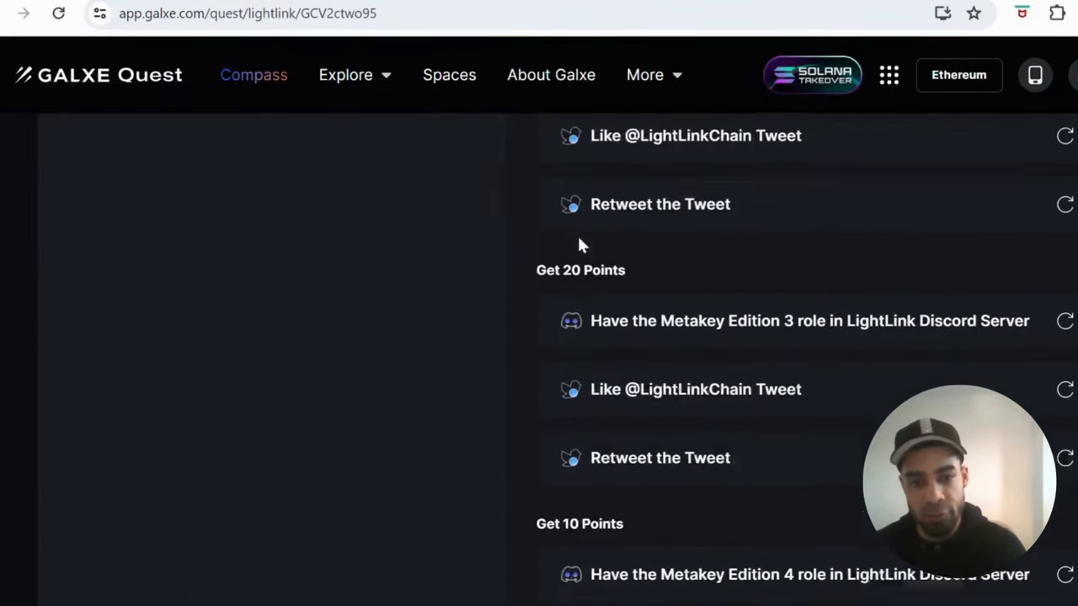
pyautogui.scroll(3)
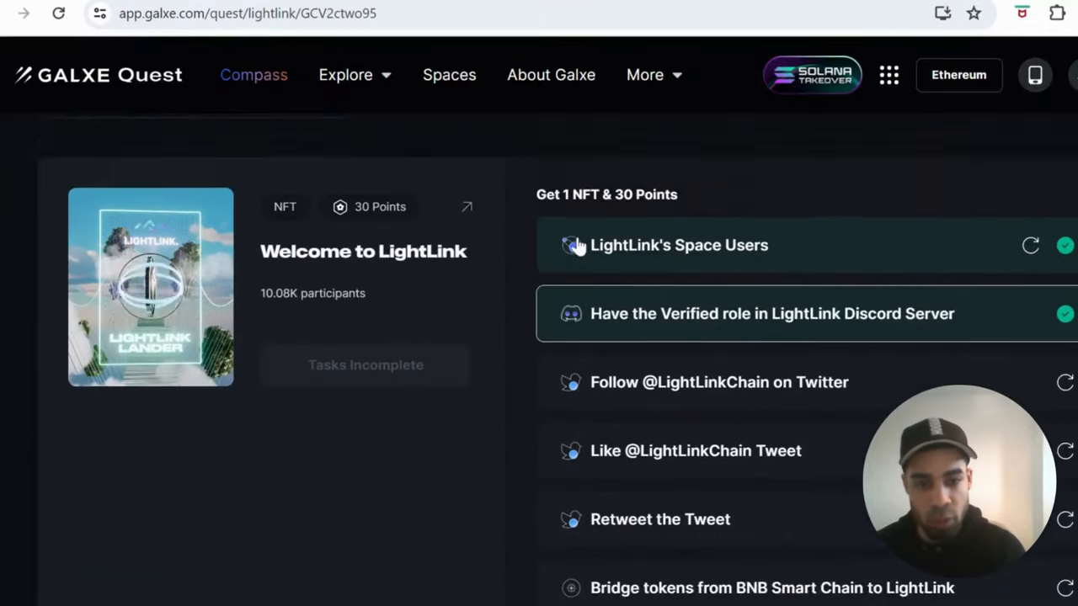
pyautogui.scroll(-3)
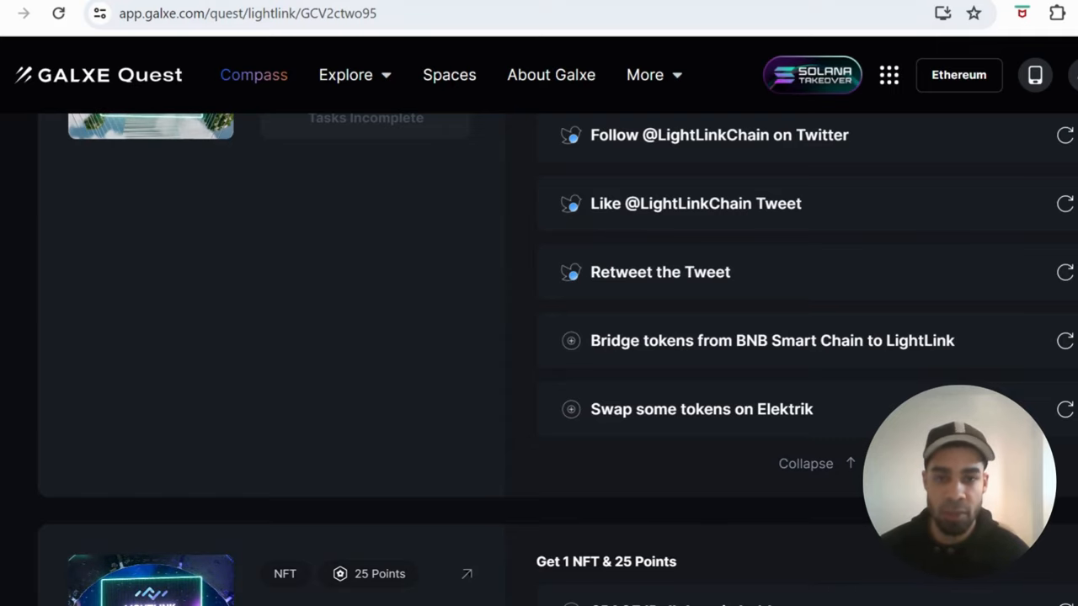
pyautogui.moveTo(171, 99)
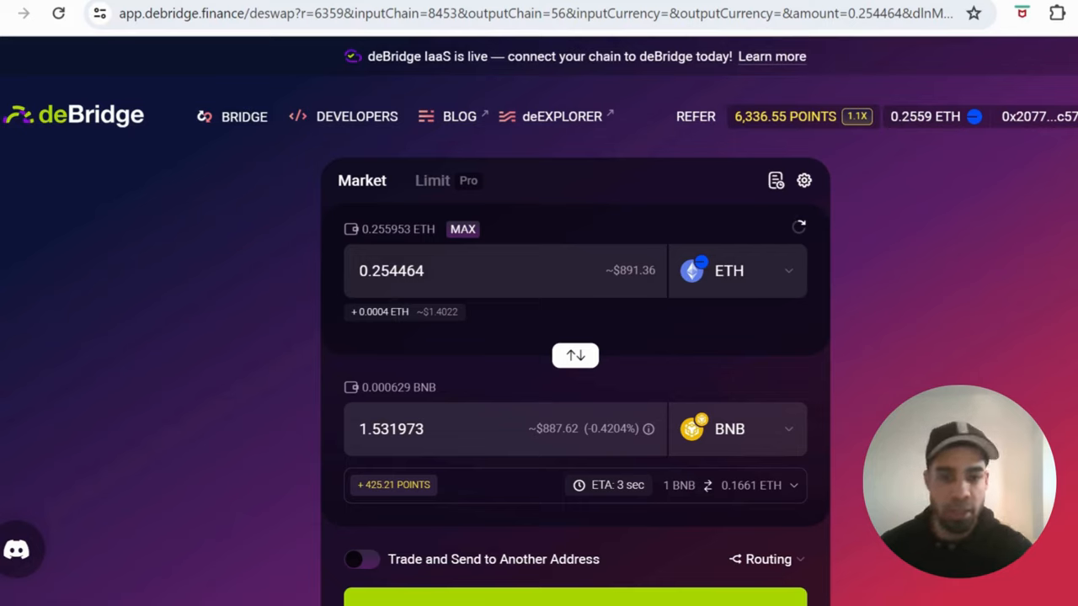
pyautogui.moveTo(704, 295)
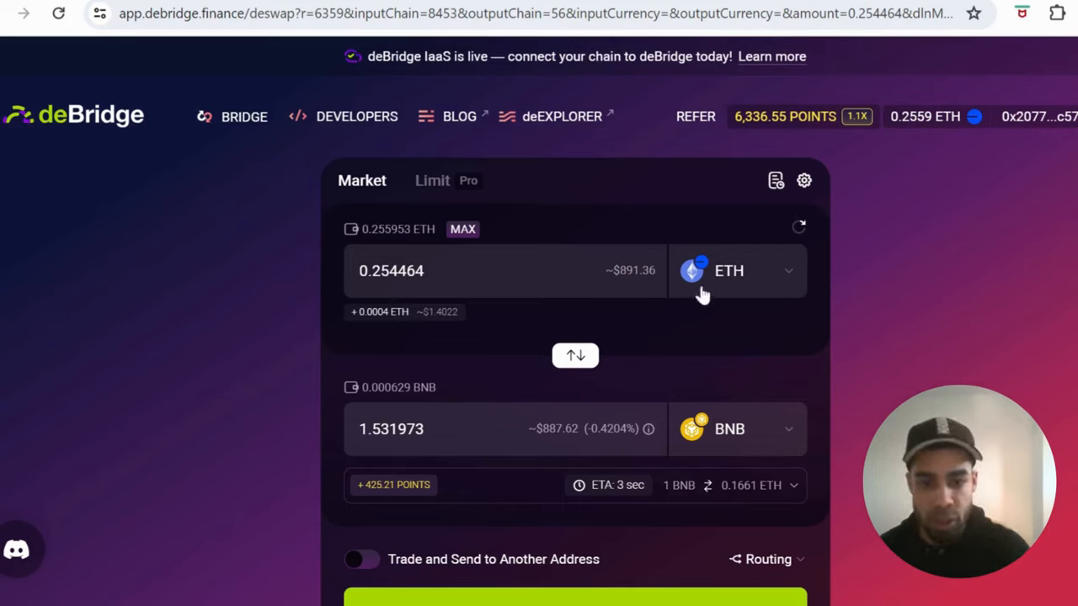
pyautogui.moveTo(758, 379)
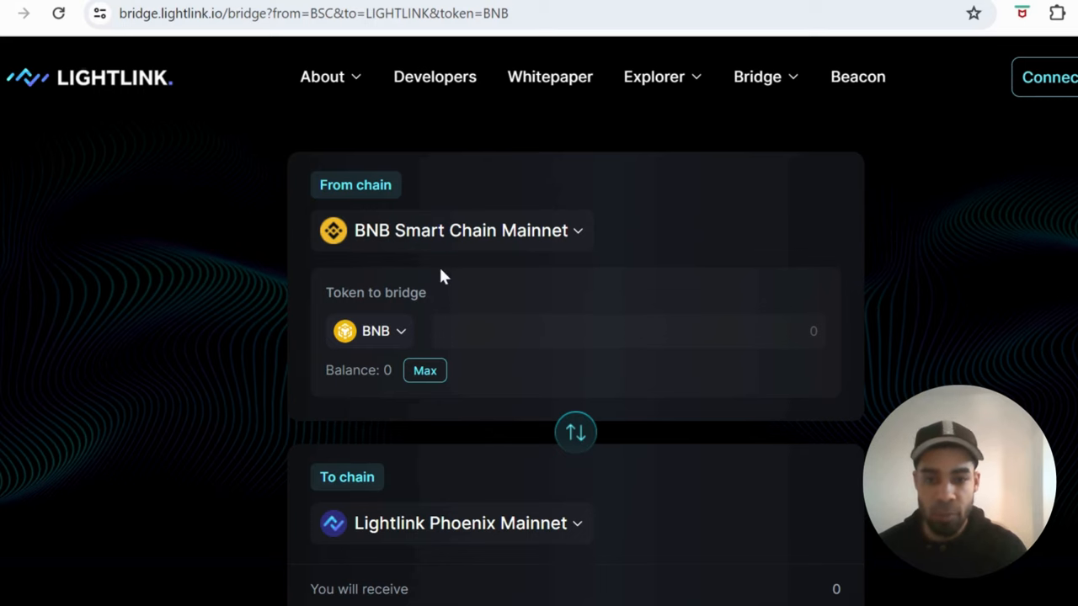
pyautogui.scroll(-3)
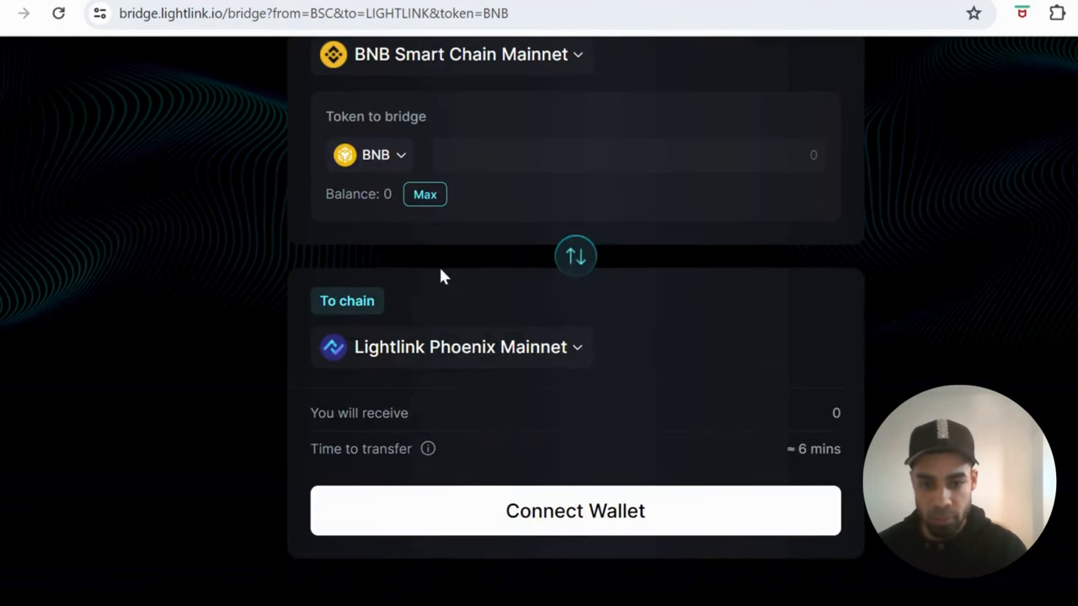
pyautogui.scroll(3)
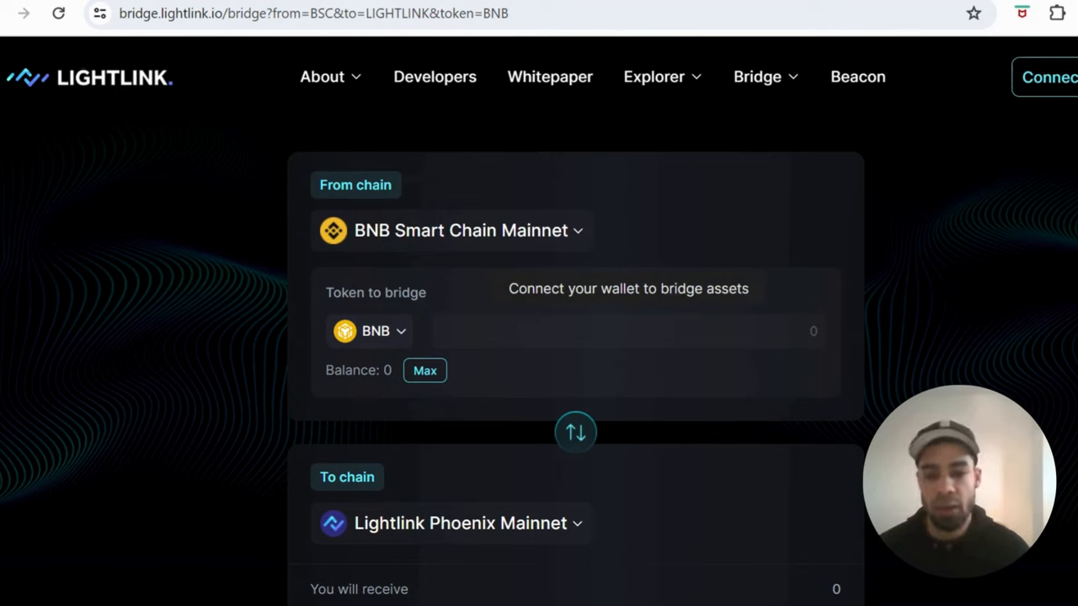
pyautogui.scroll(-3)
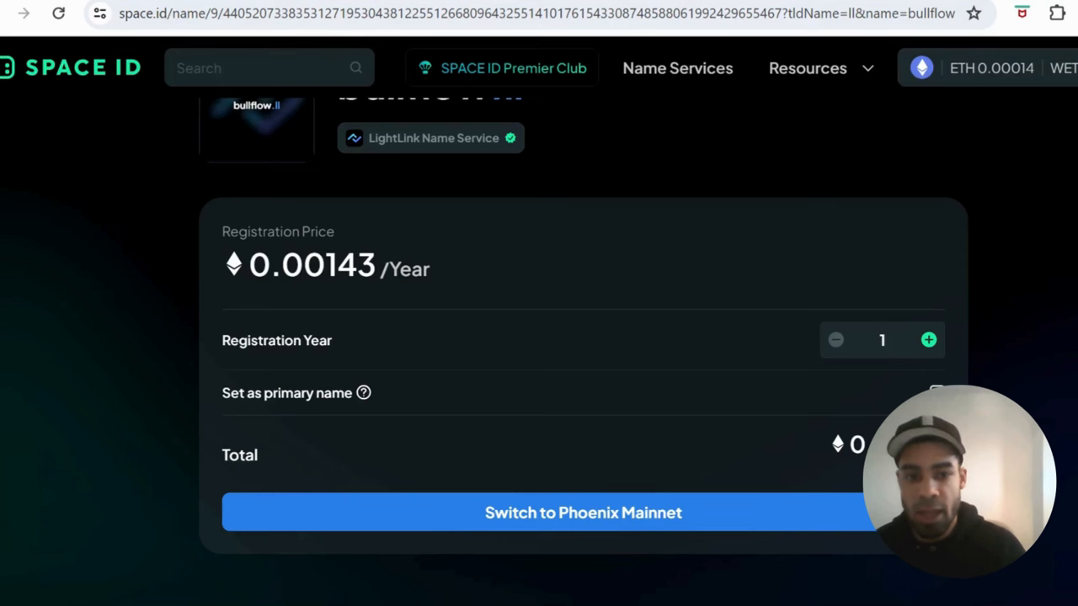
pyautogui.scroll(3)
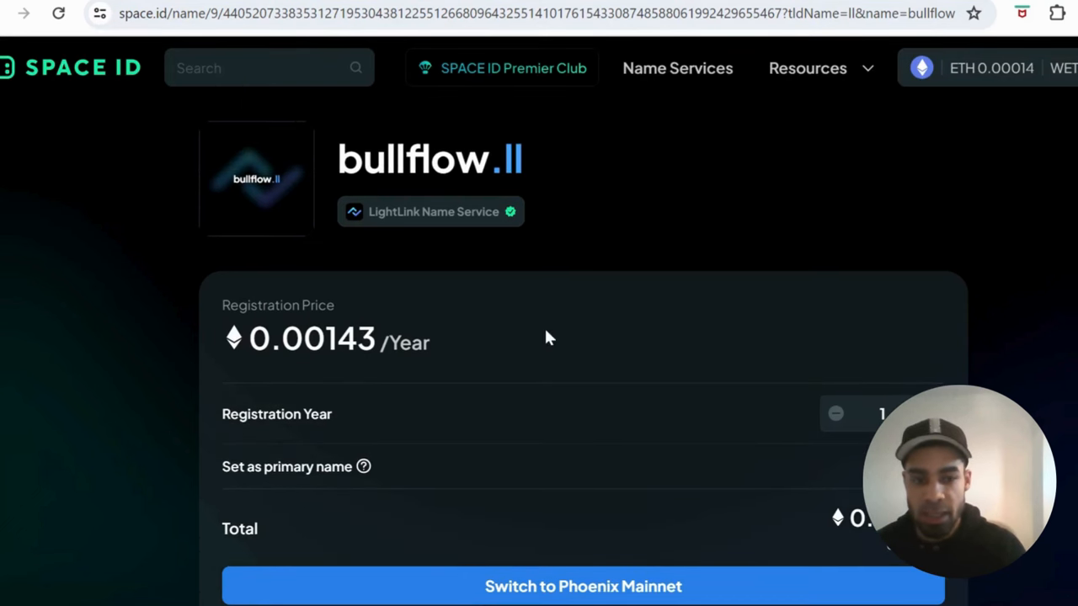
pyautogui.scroll(-3)
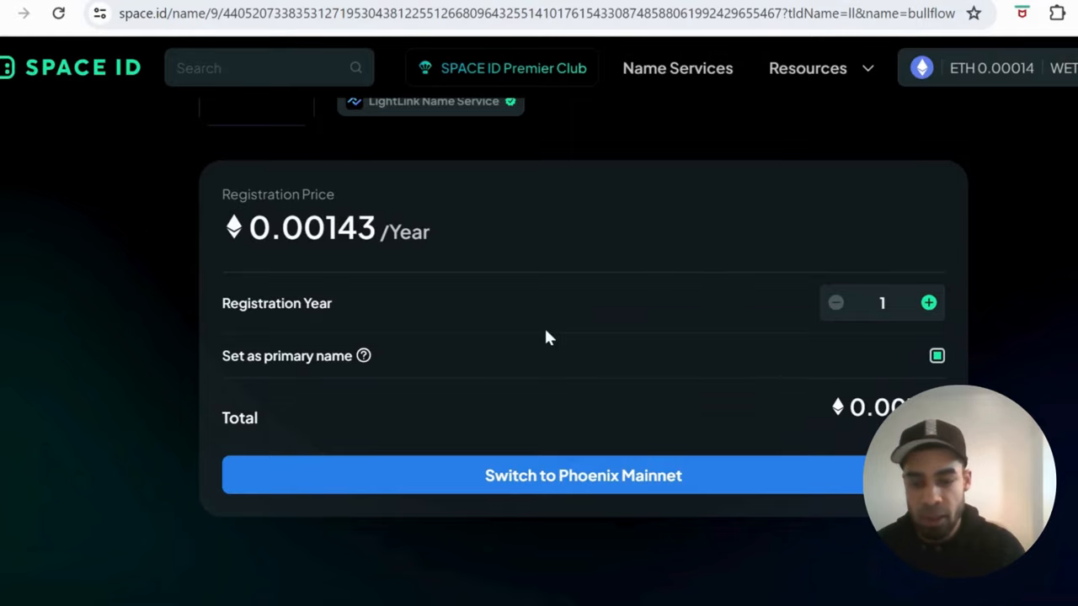
pyautogui.scroll(3)
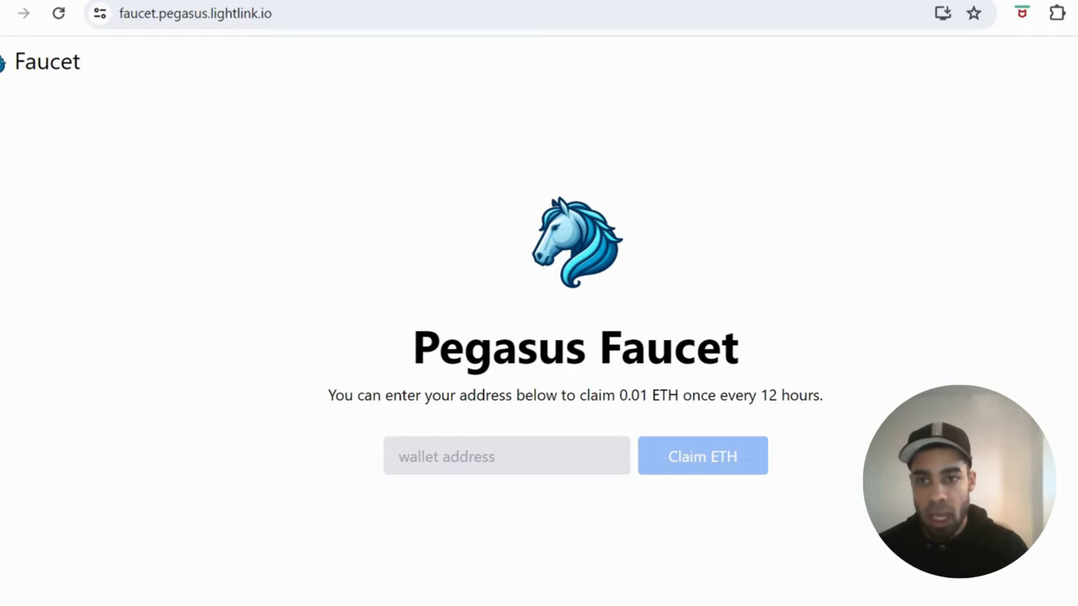
pyautogui.moveTo(317, 194)
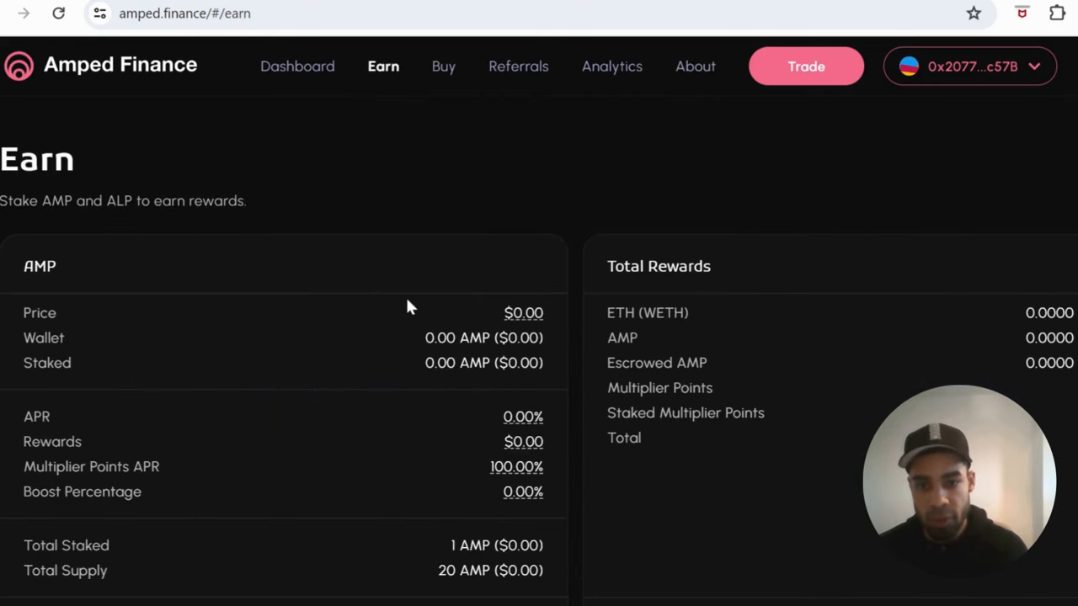
# Step: Switch from the Earn page to the Buy page listing AMP and ALP tokens
pyautogui.scroll(-3)
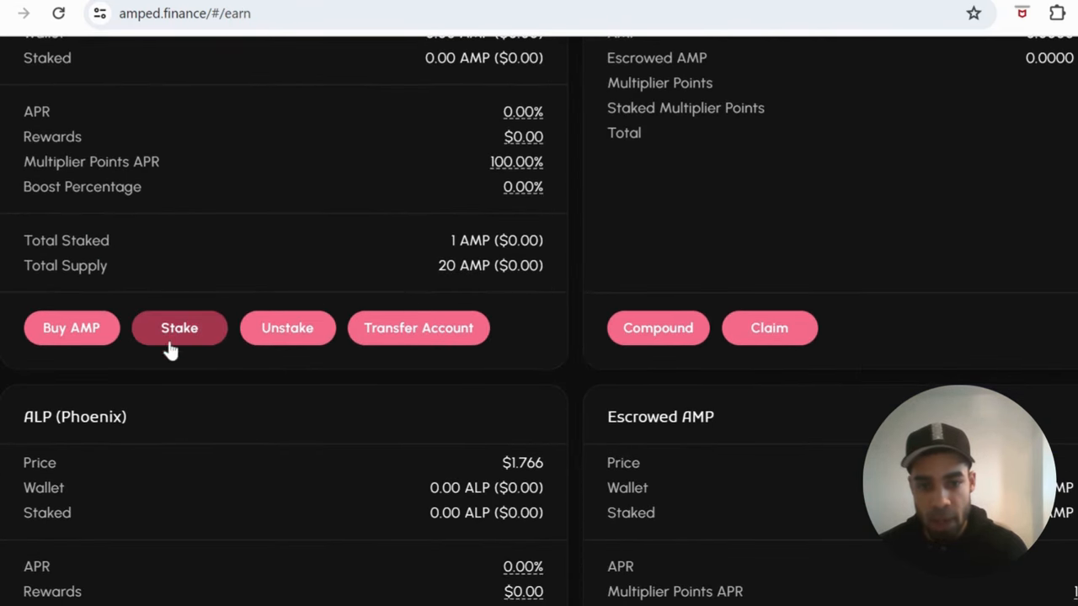
pyautogui.scroll(-3)
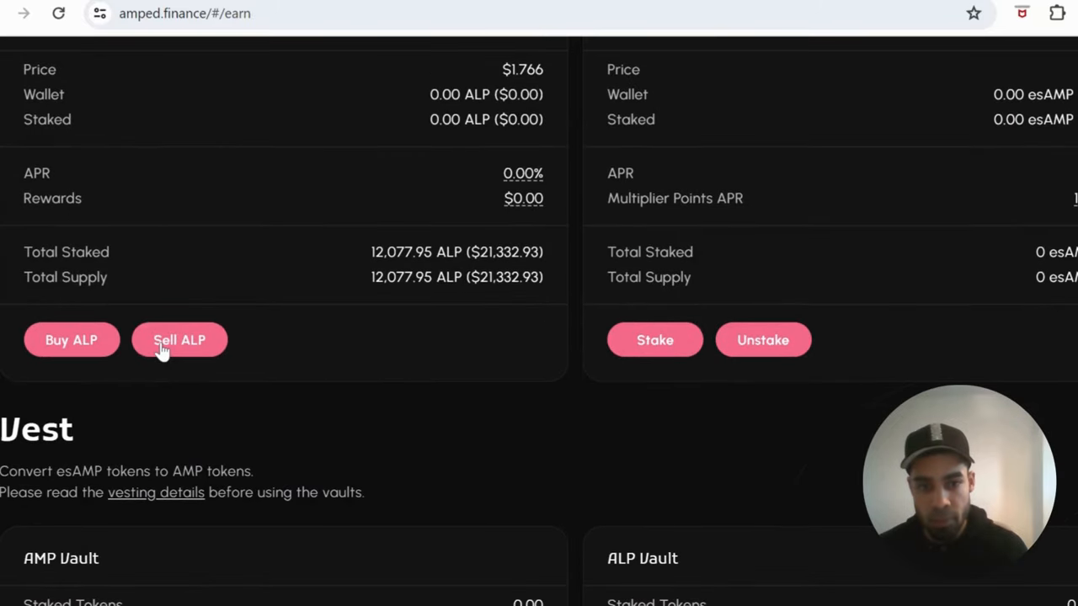
pyautogui.scroll(3)
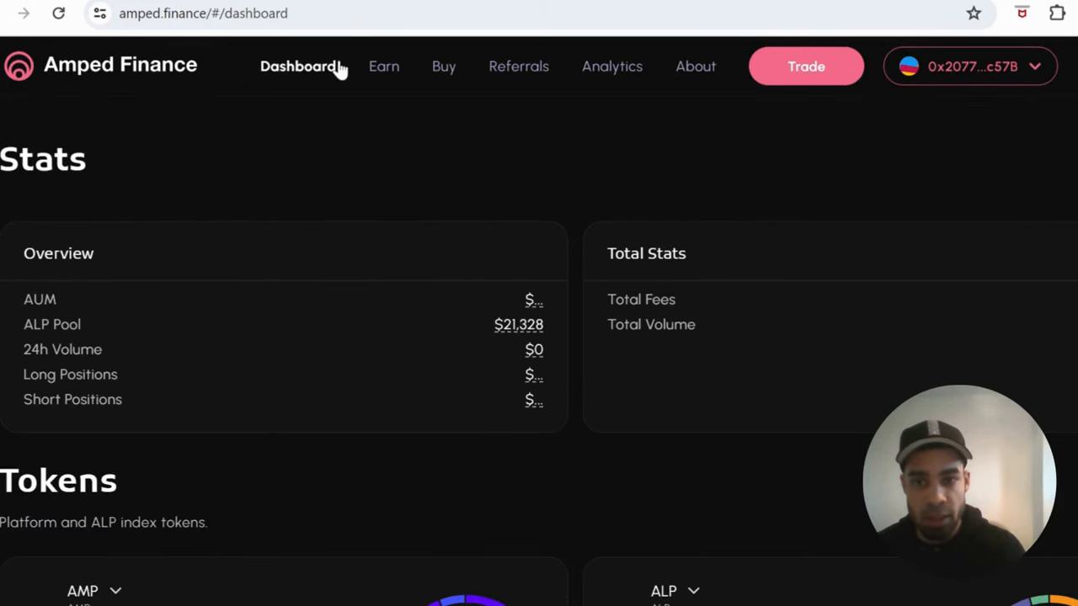
pyautogui.click(443, 67)
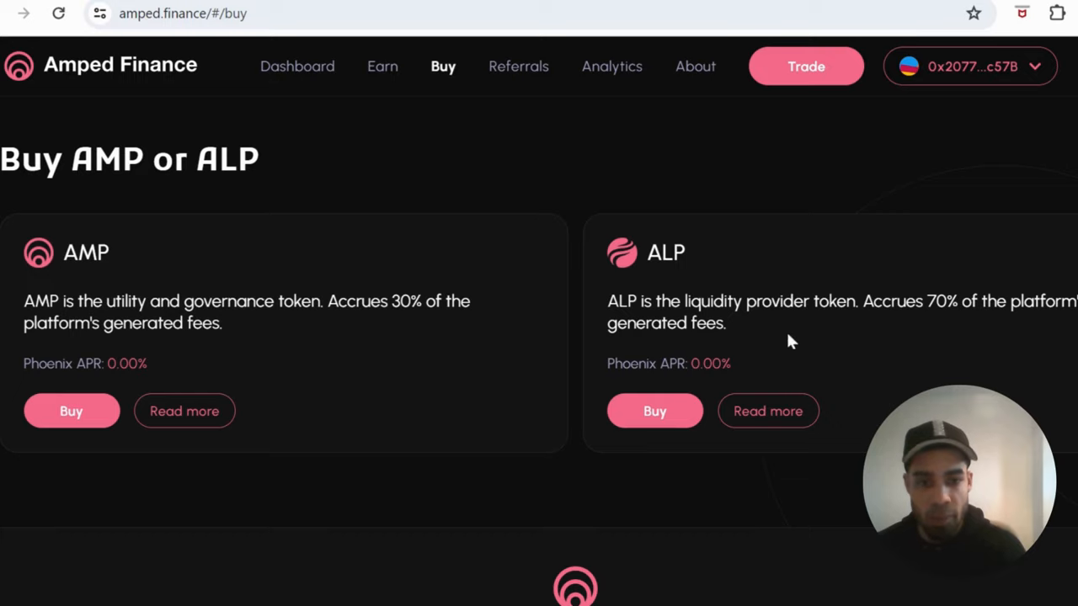
pyautogui.moveTo(754, 353)
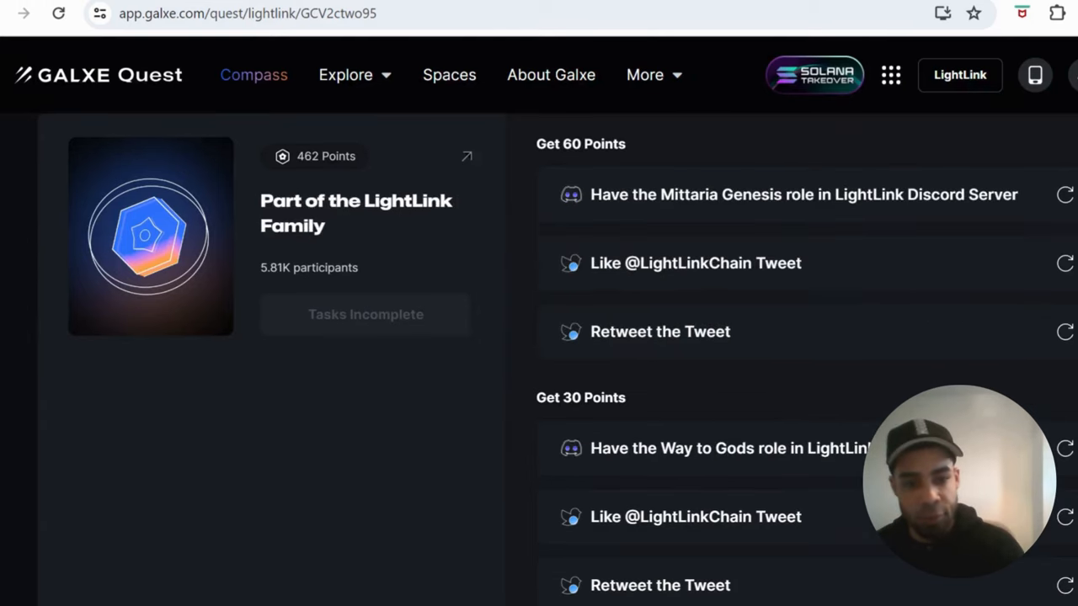
pyautogui.scroll(-3)
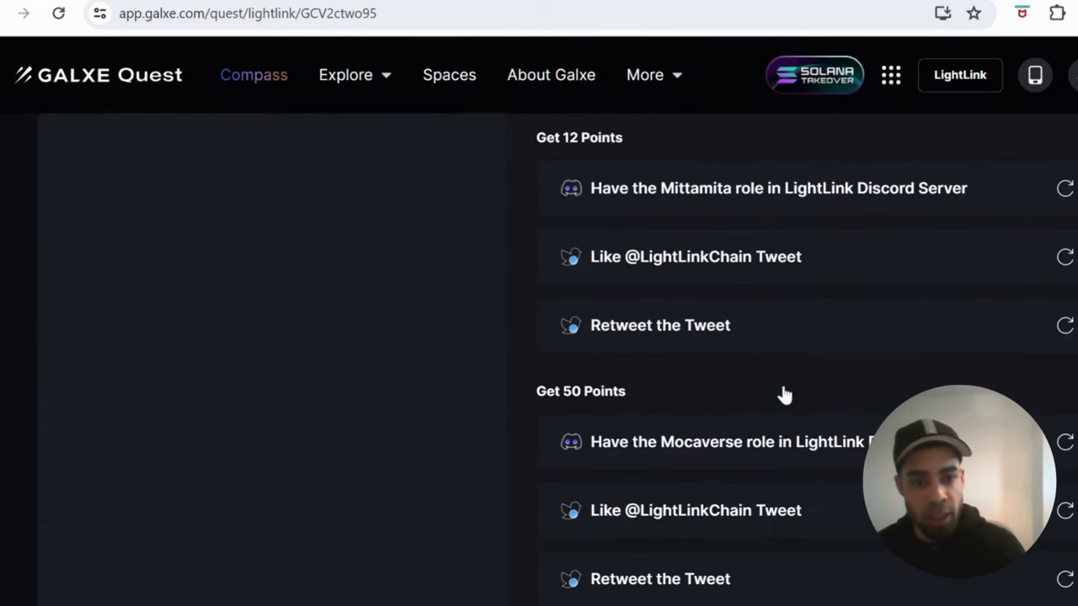
pyautogui.scroll(-3)
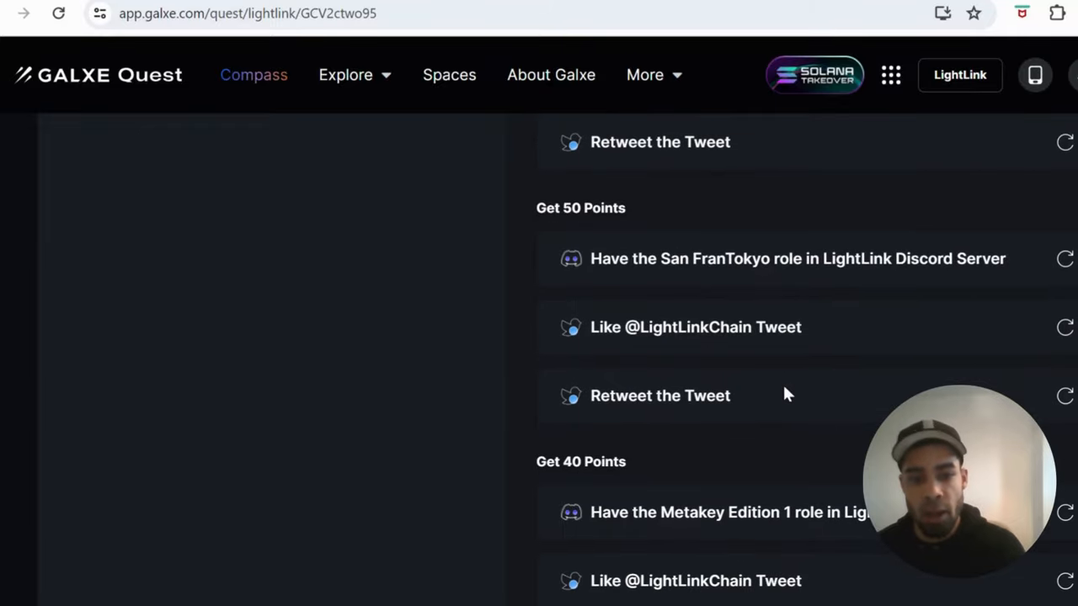
pyautogui.scroll(-3)
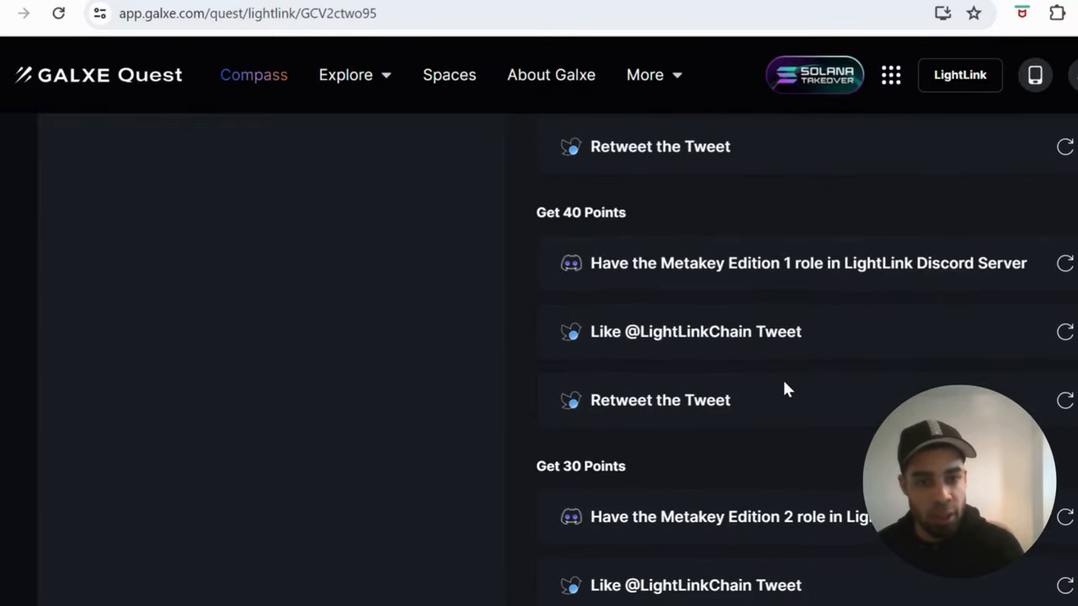
pyautogui.scroll(3)
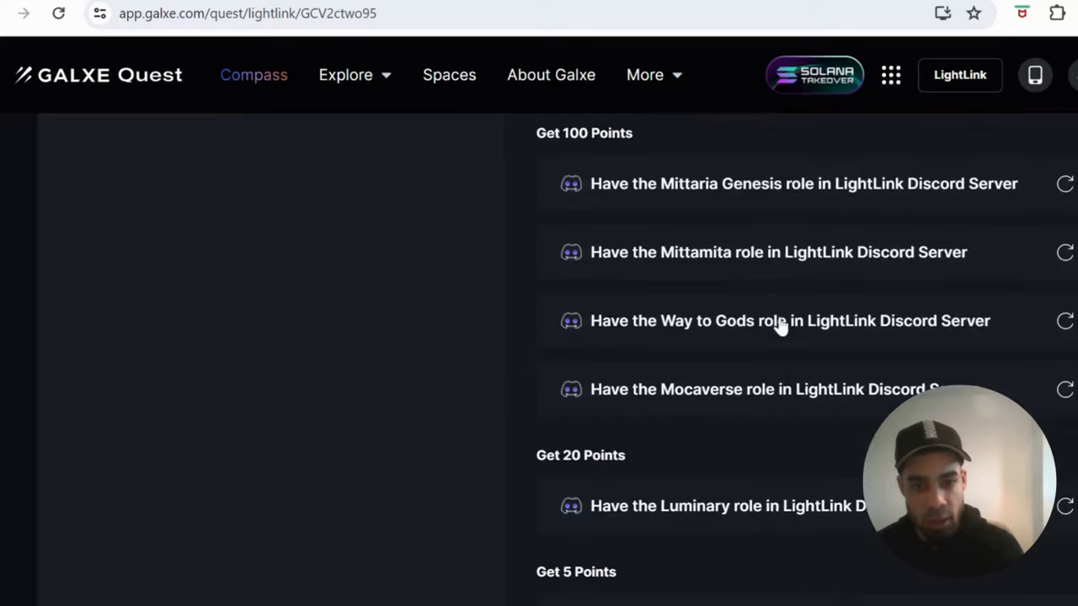
pyautogui.scroll(-3)
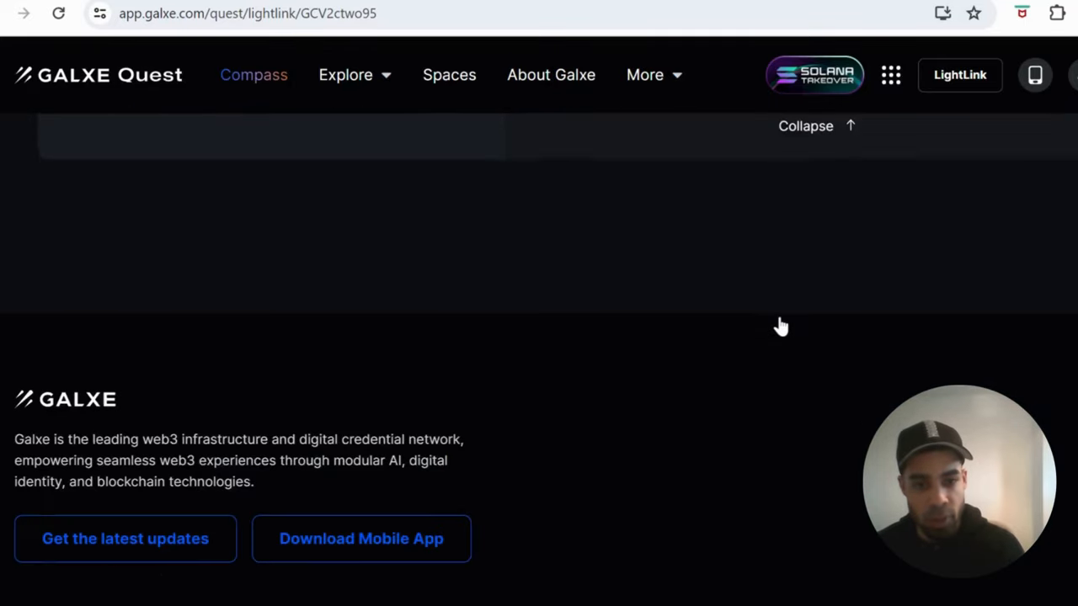
pyautogui.scroll(3)
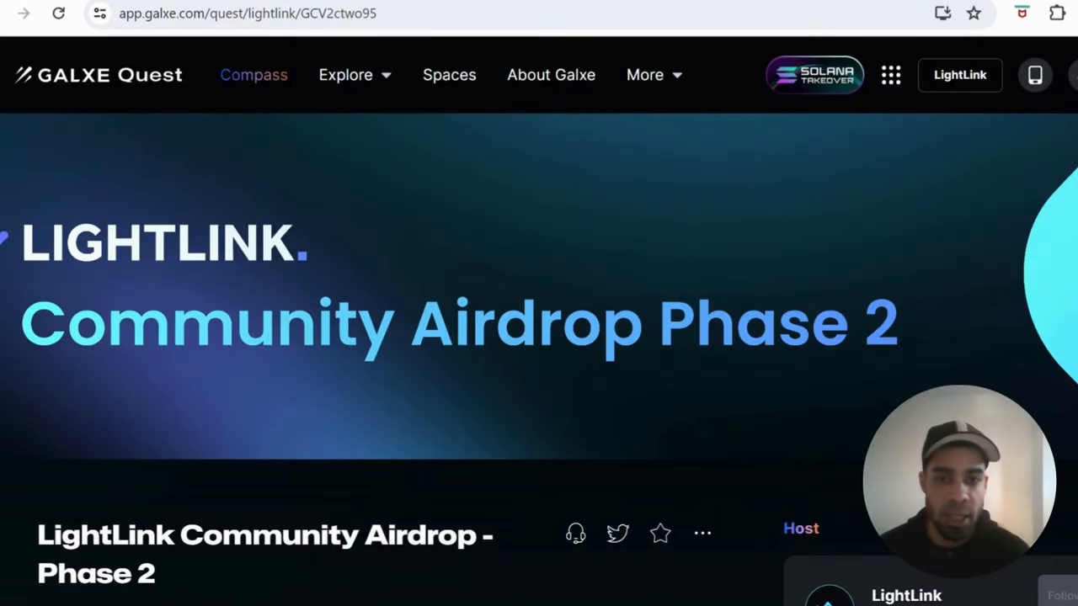